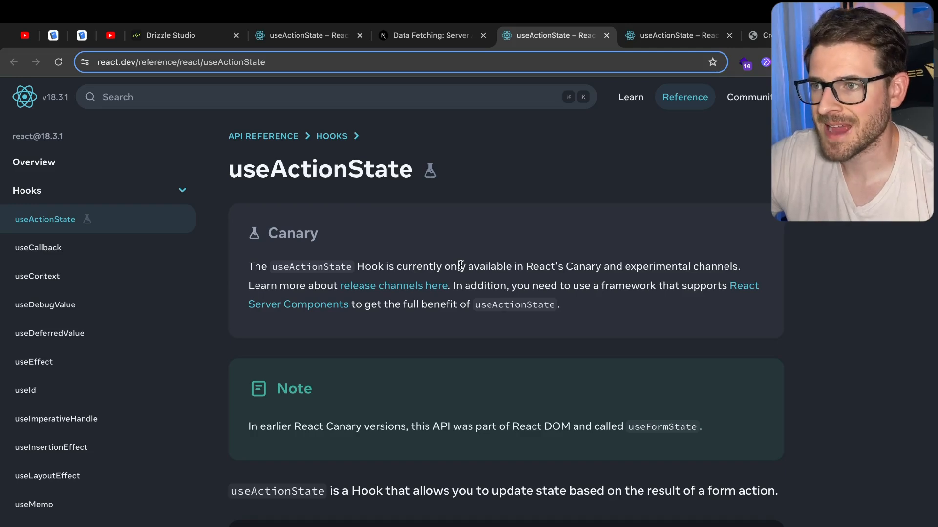
mouse_move(104, 212)
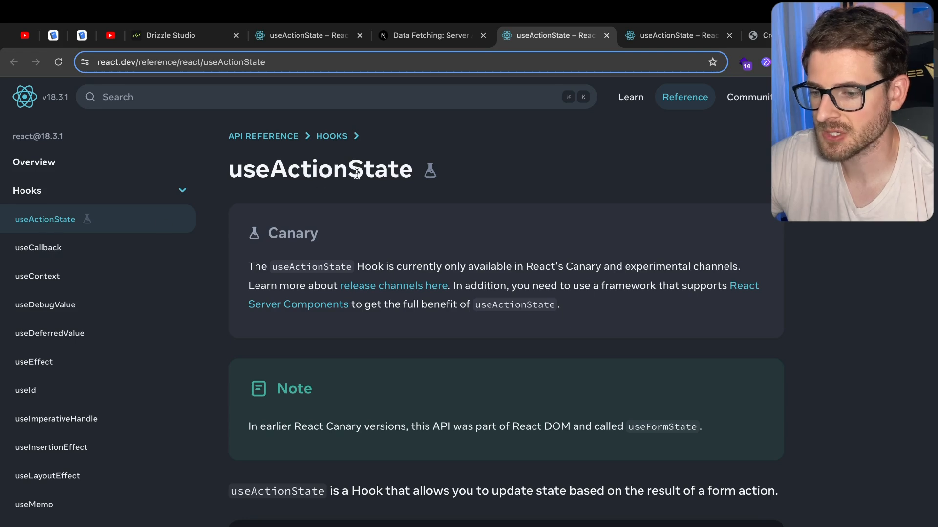
mouse_move(562, 234)
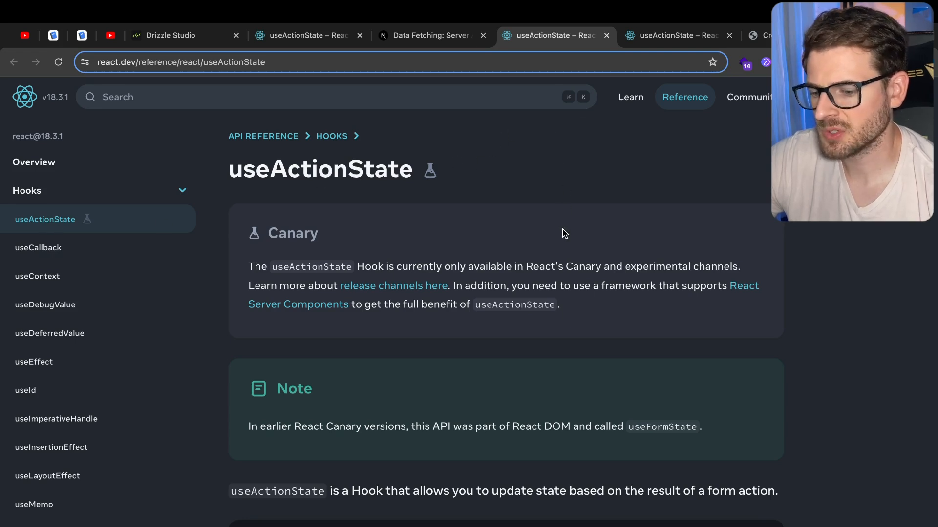
Find where the Next.js server actions docs mention useFormState, then scroll the page further
left_click(431, 36)
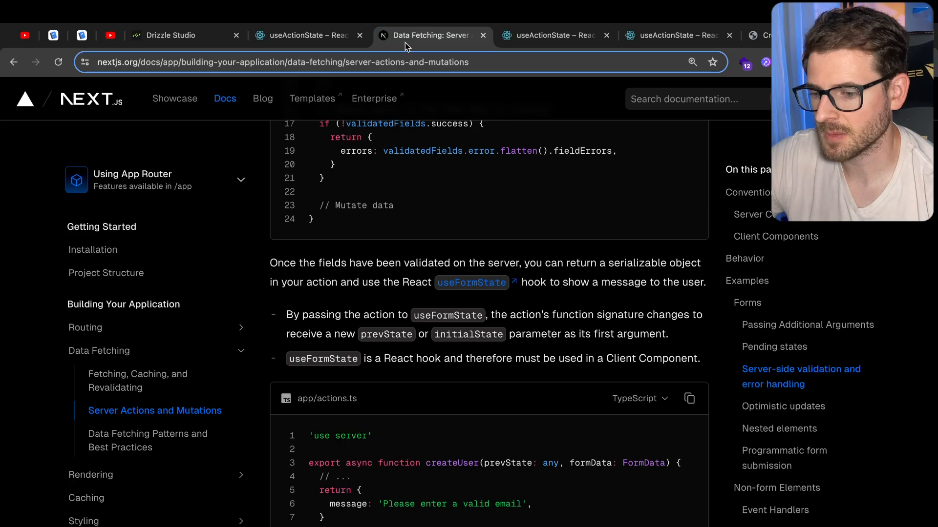
scroll("down", 3)
type("u")
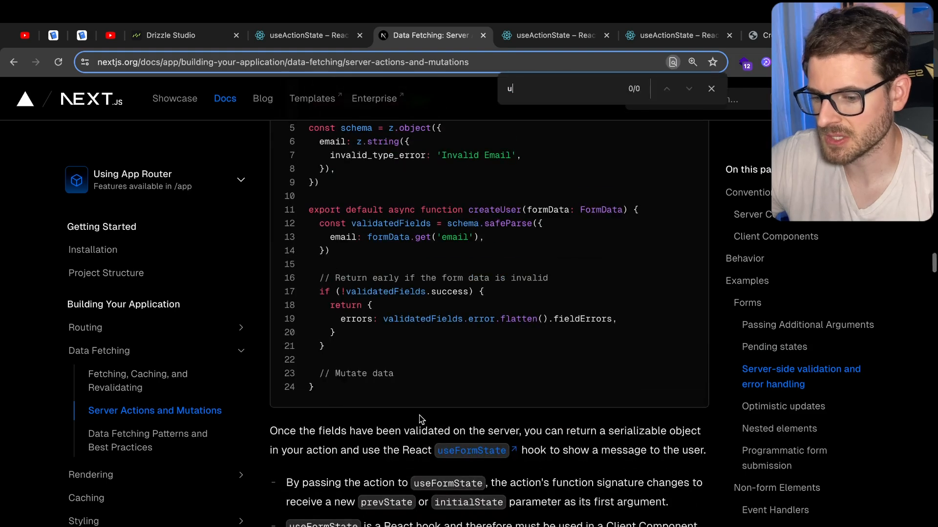
type("seFormSta")
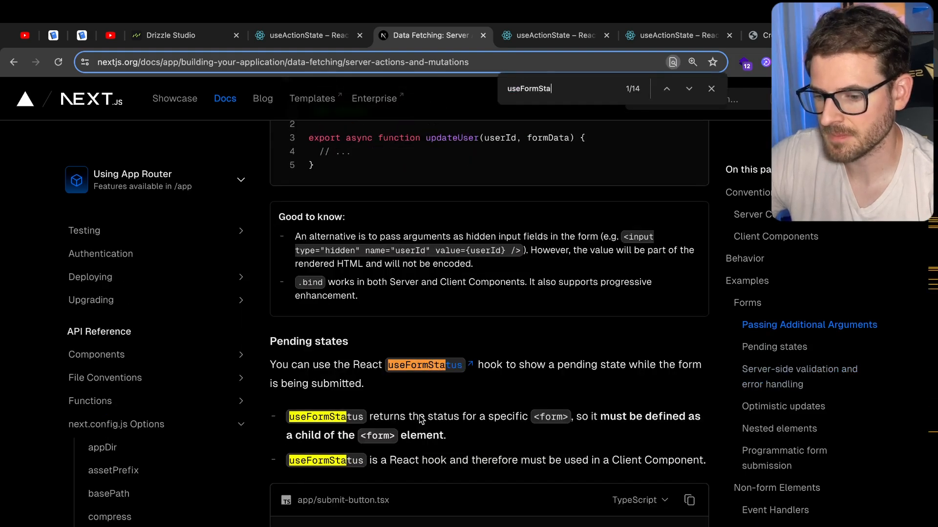
left_click(711, 89)
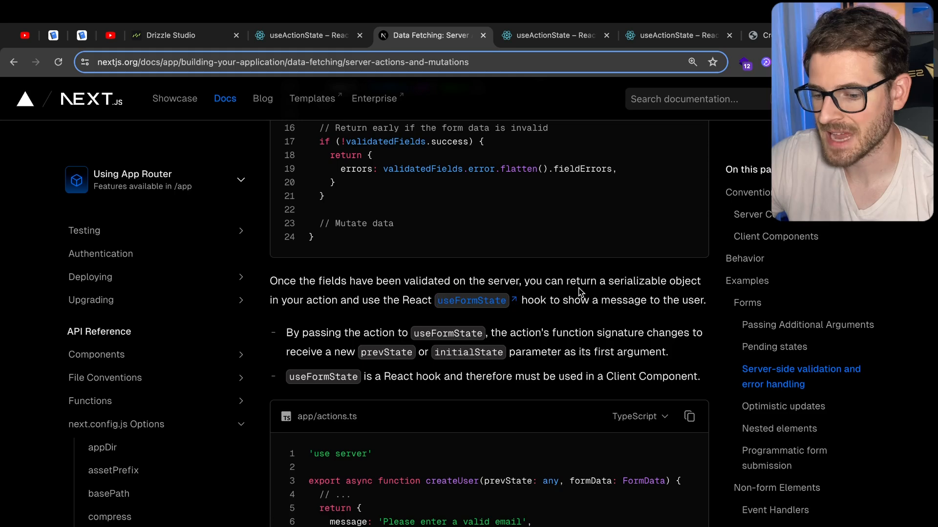
scroll("down", 3)
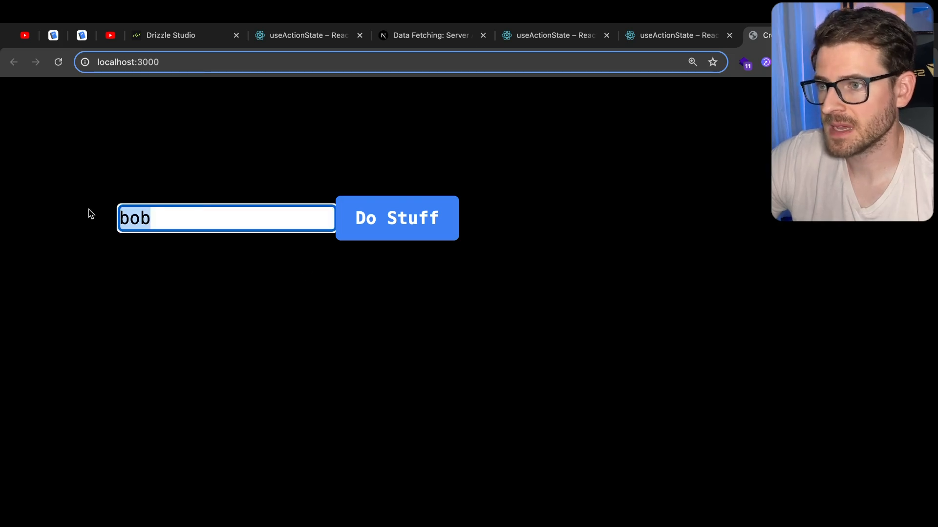
Submit the name form so the button shows Doing Stuff... and the field becomes sally
left_click(397, 218)
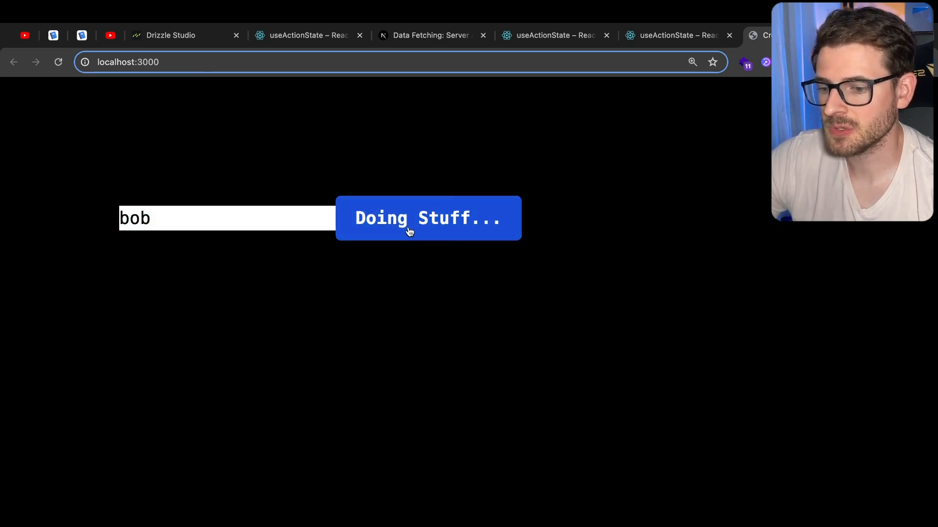
type("sally")
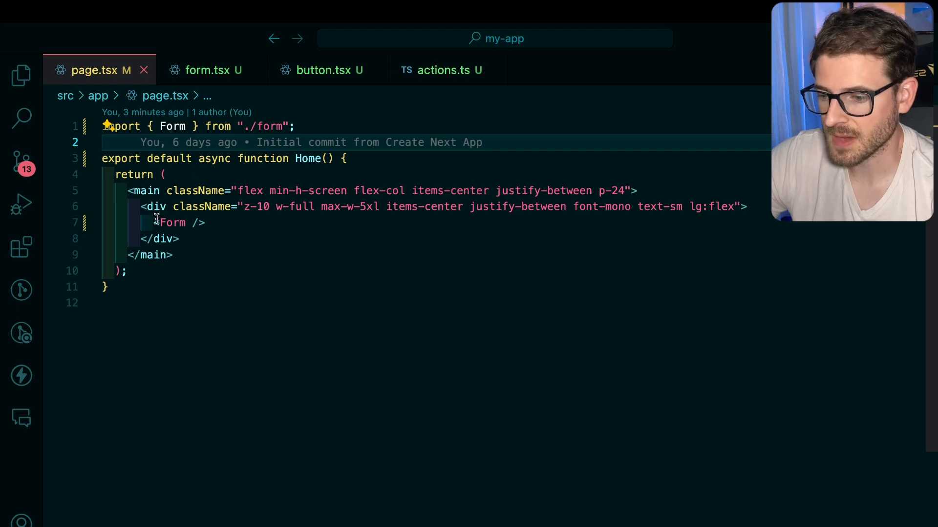
Review form.tsx and button.tsx, then the doStuff action in actions.ts that returns sally
left_click(206, 70)
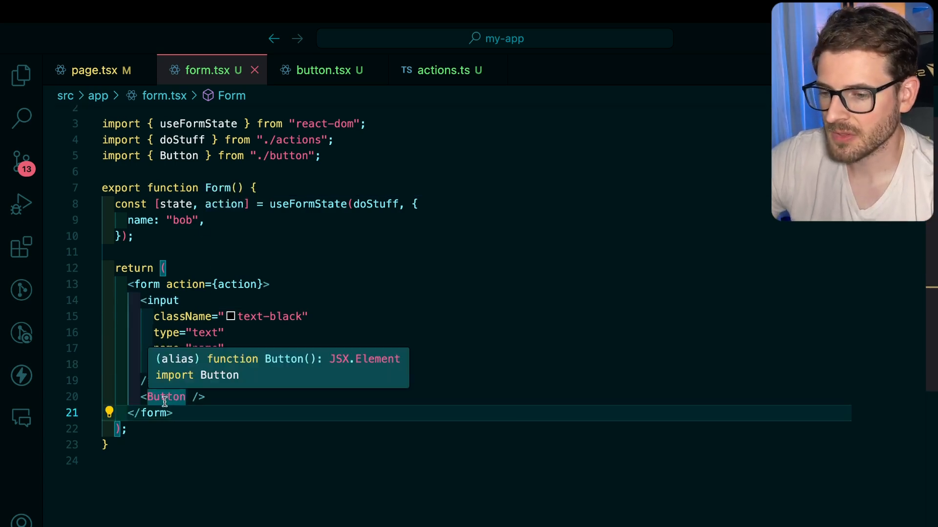
left_click(322, 71)
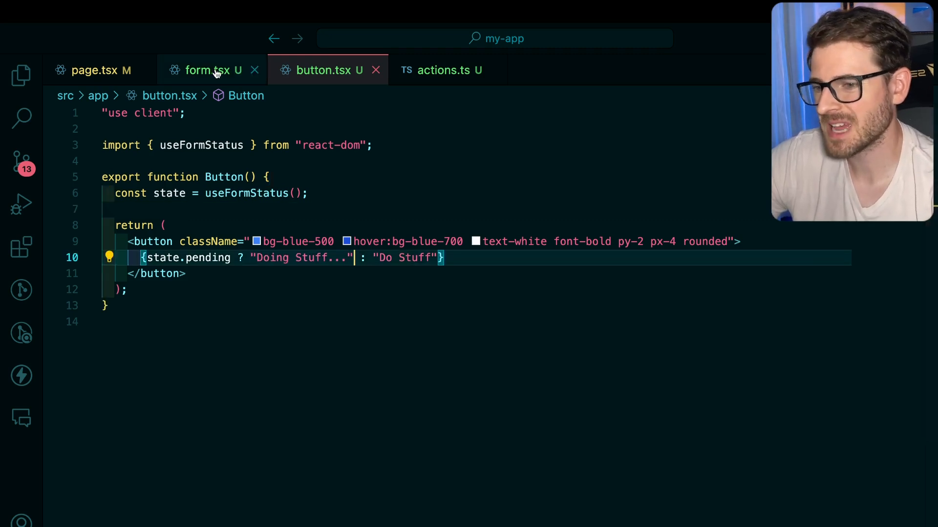
left_click(206, 70)
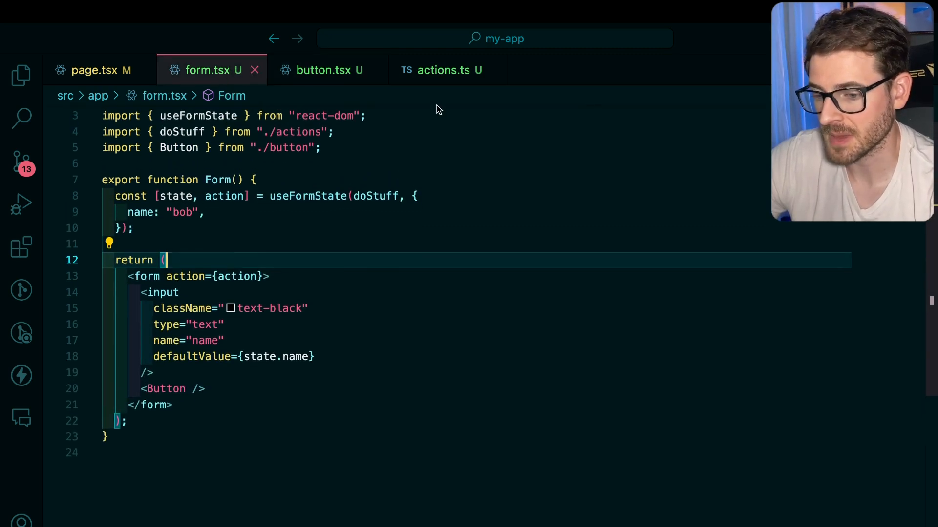
left_click(441, 71)
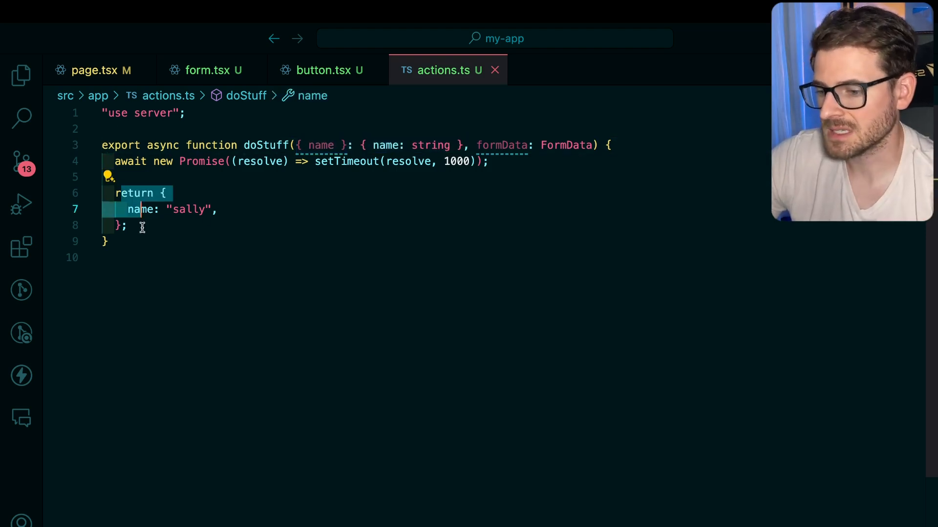
mouse_move(211, 145)
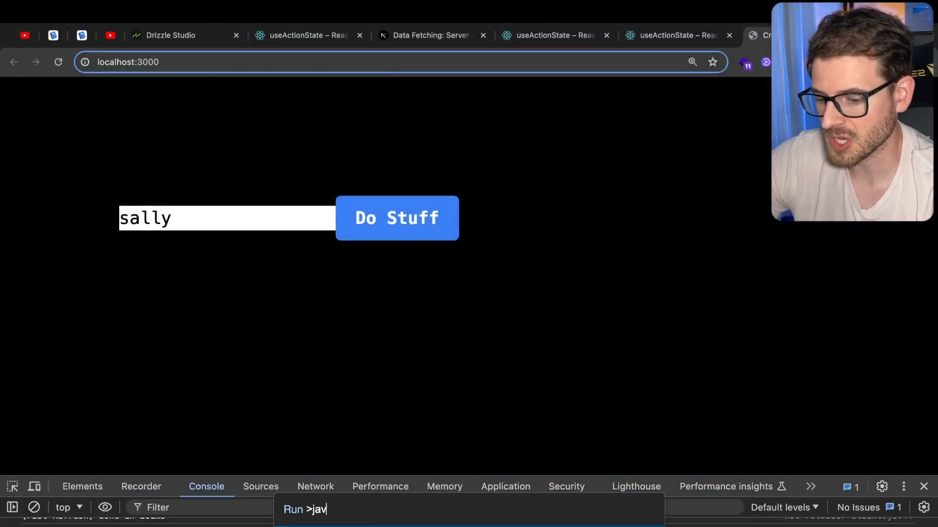
Reset the form's name field back to bob before checking the JavaScript setting
type("bob")
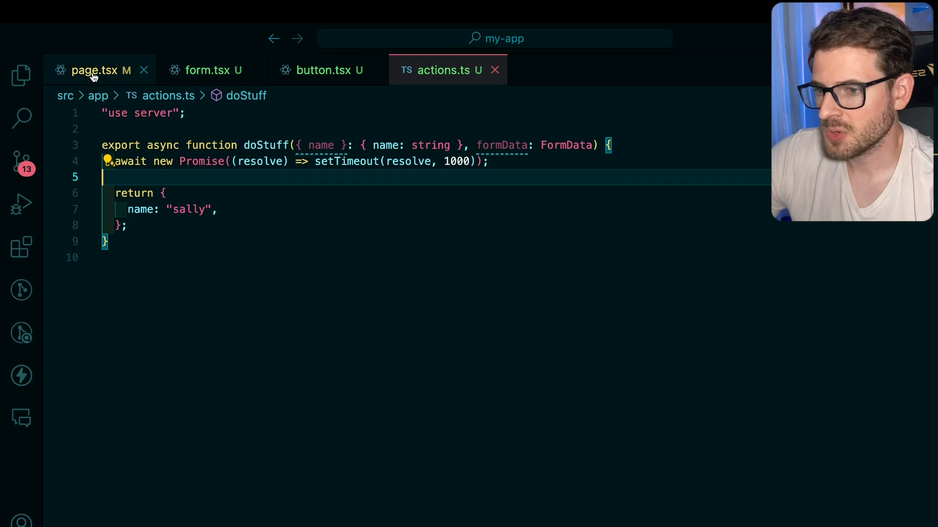
In form.tsx replace useFormState with react's useActionState and destructure a pending value
left_click(206, 70)
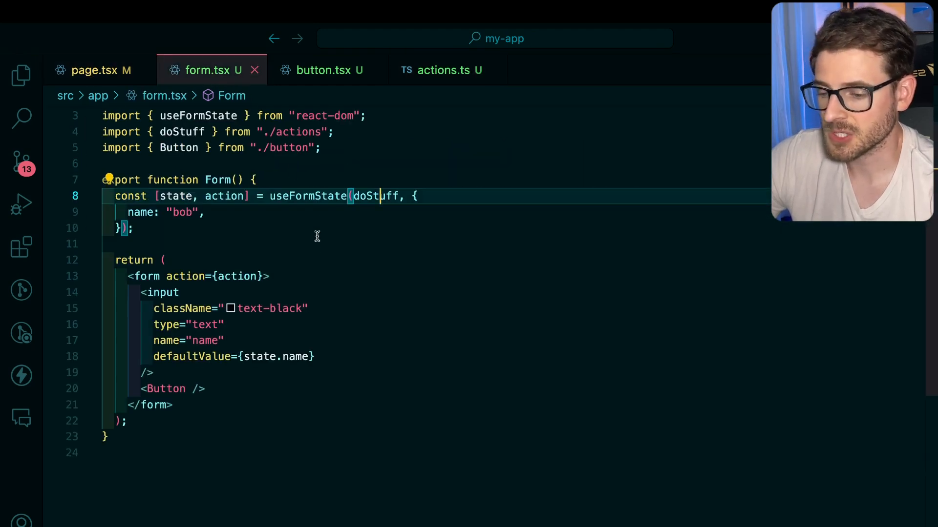
double_click(308, 195)
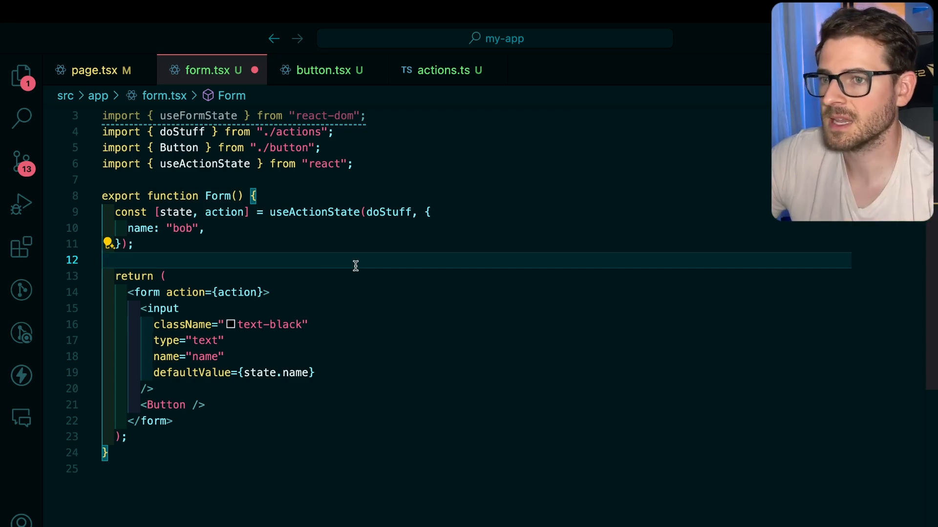
type(", pending")
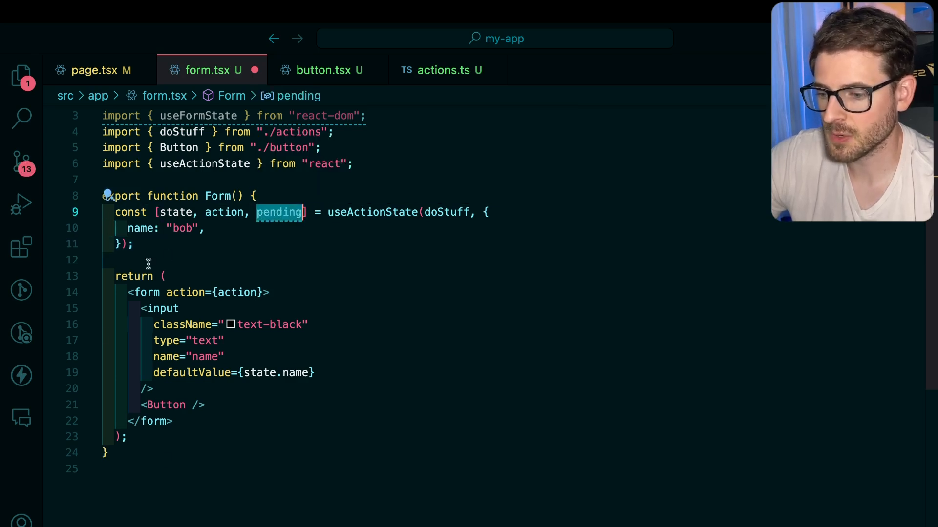
mouse_move(174, 406)
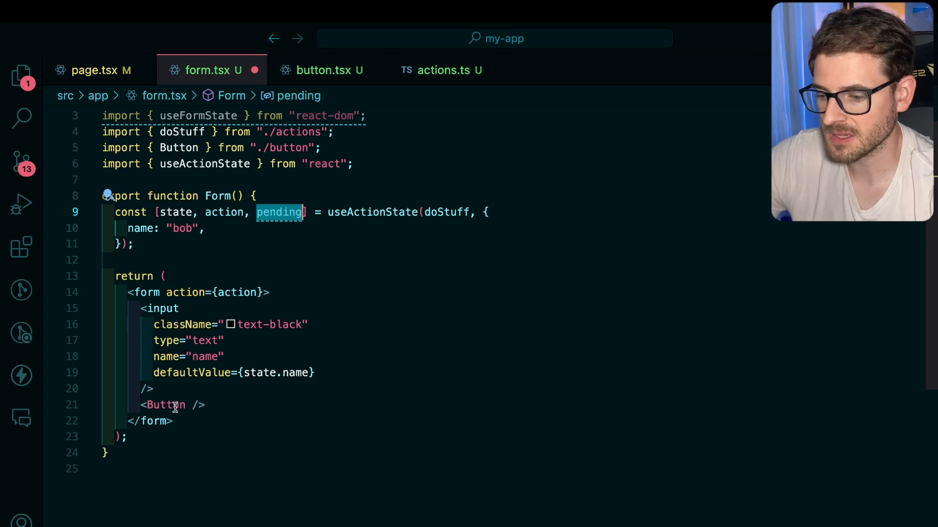
left_click(328, 71)
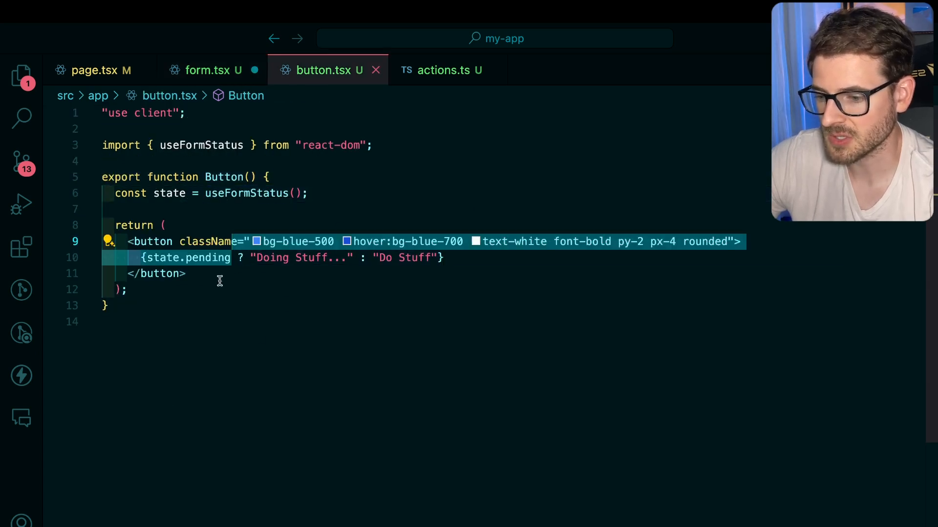
Move the button JSX into form.tsx and drive its Doing Stuff... label from pending
left_click(211, 70)
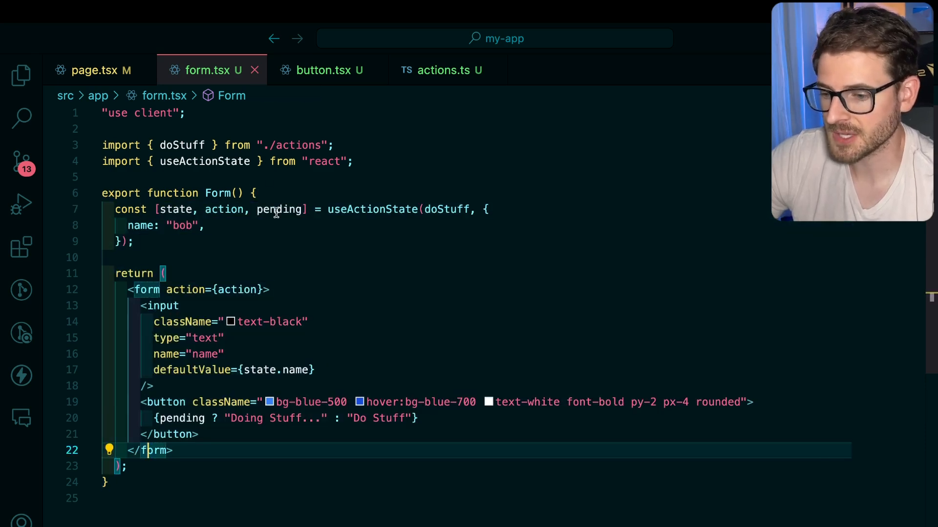
double_click(278, 209)
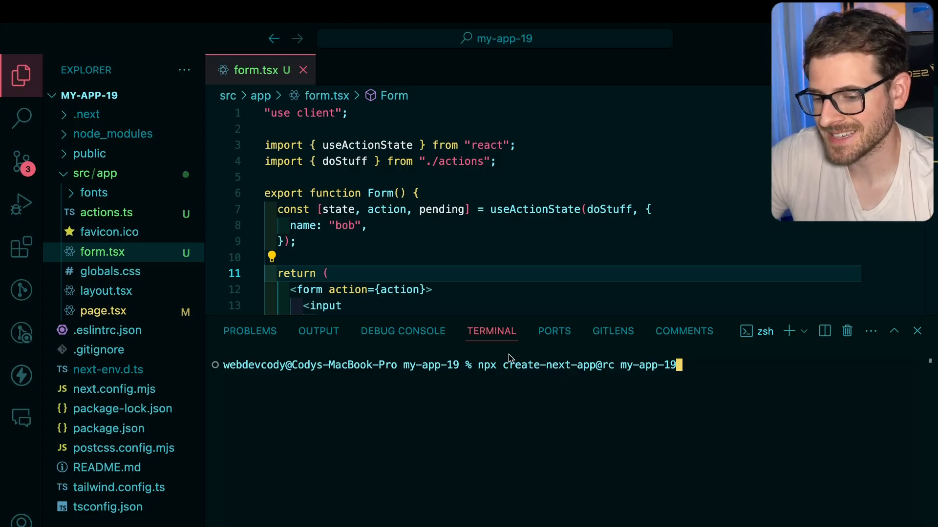
Create my-app-19 with create-next-app@rc and copy form.tsx and actions.ts into src/app
double_click(556, 364)
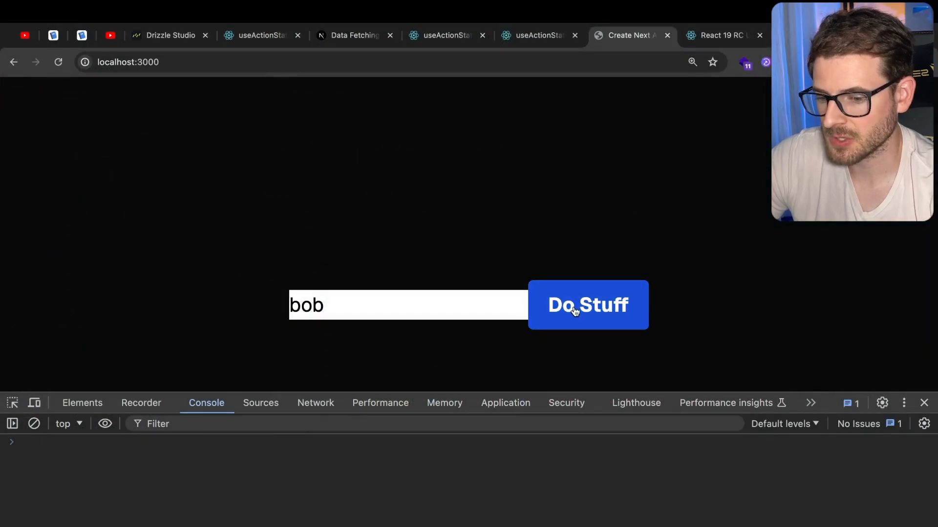
Submit the form with Do Stuff in the React 19 app to watch the pending label
left_click(587, 305)
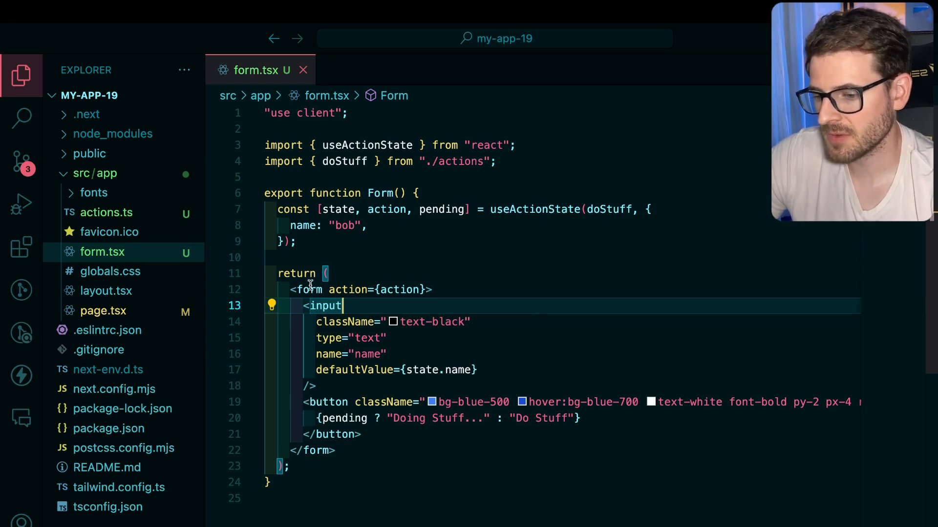
mouse_move(518, 197)
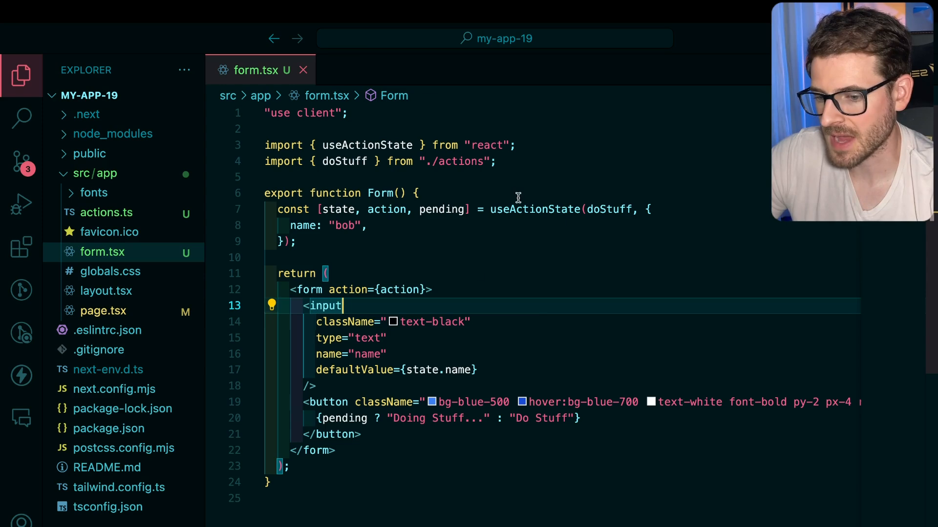